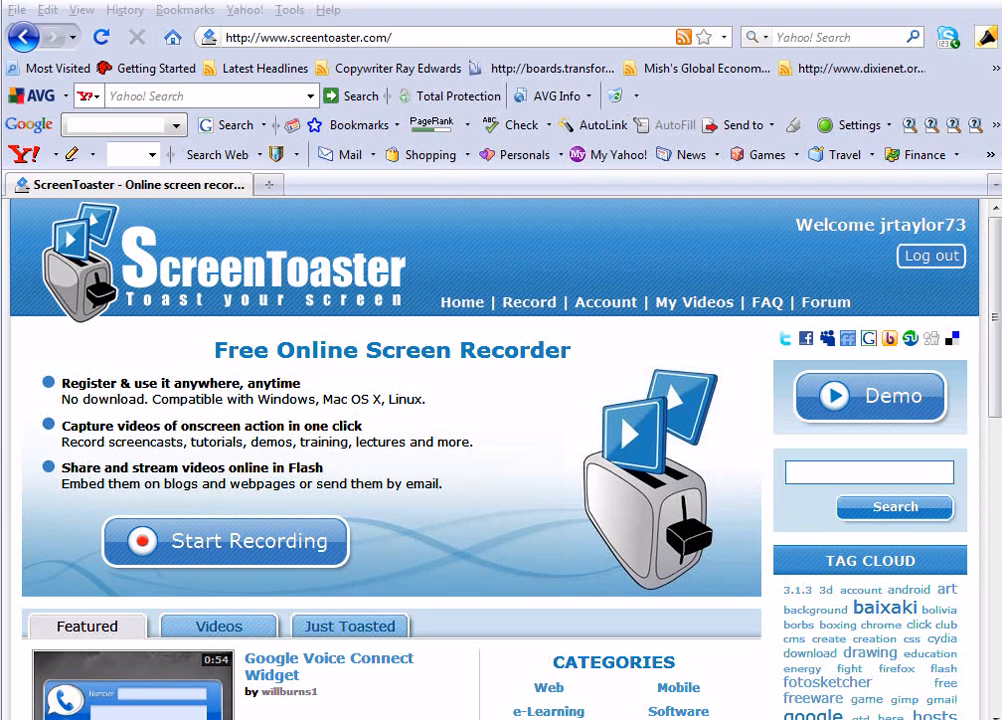
mouse_move(8, 384)
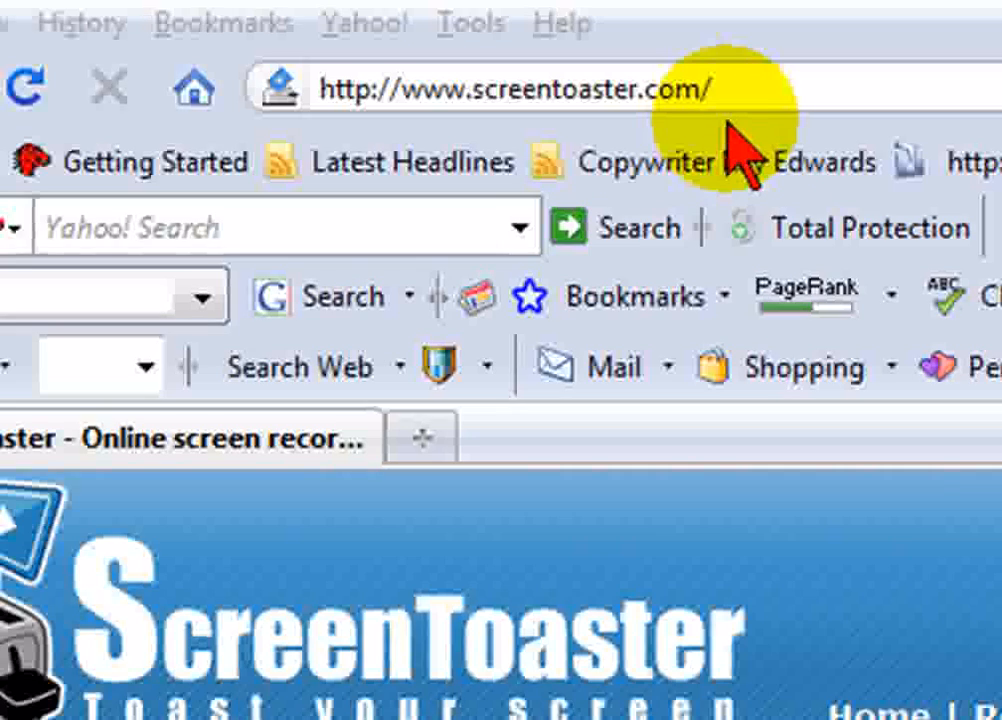
mouse_move(724, 156)
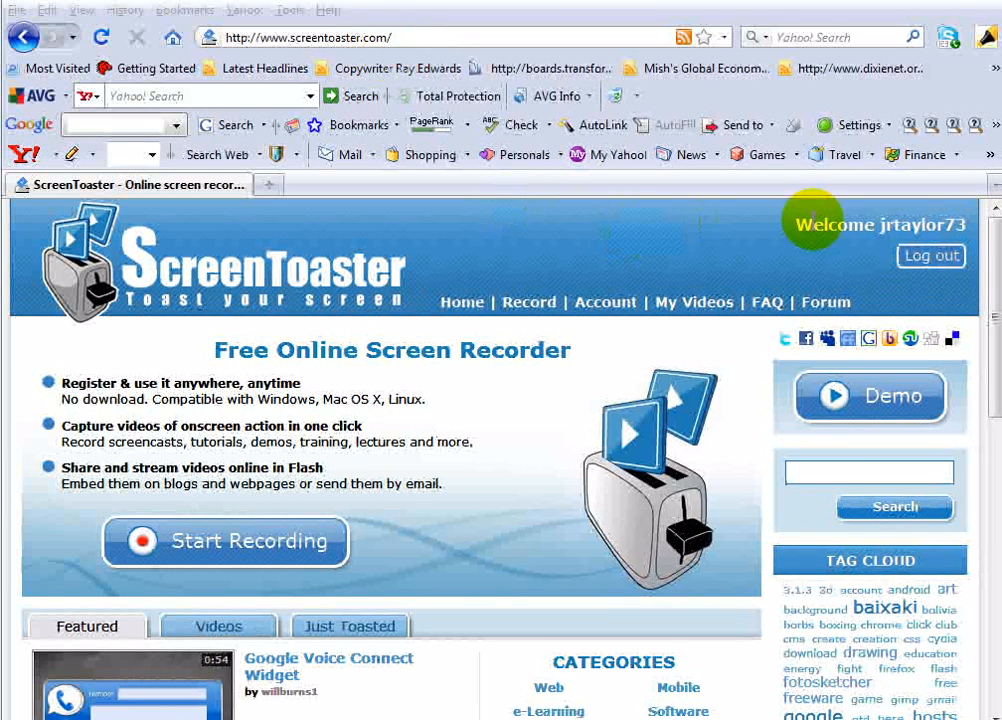
mouse_move(836, 244)
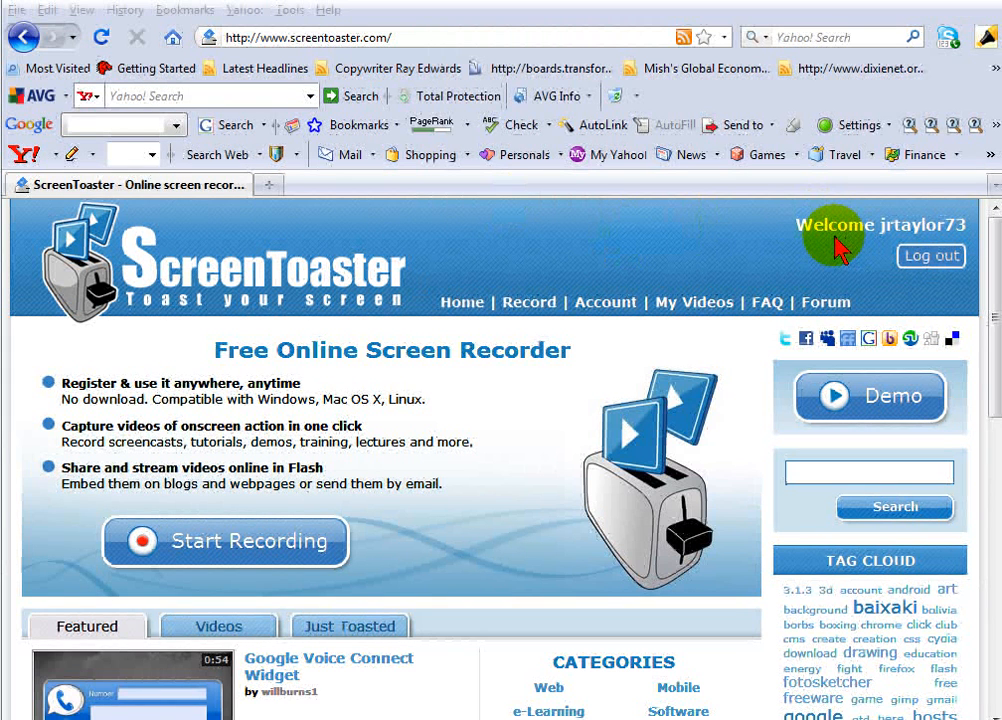
mouse_move(200, 480)
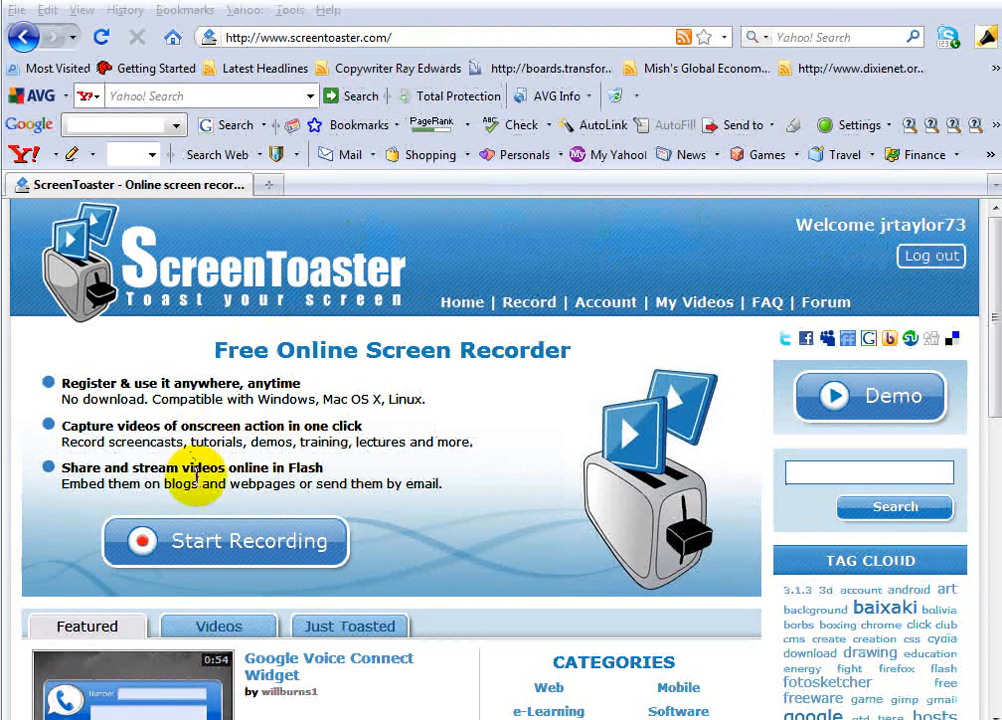
mouse_move(232, 568)
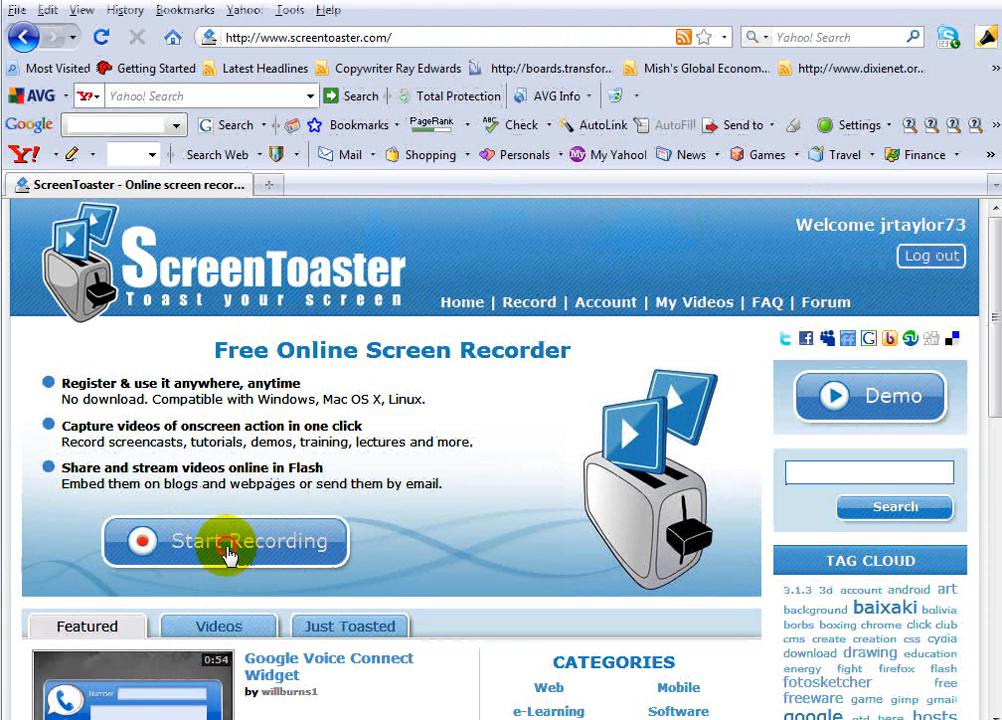
Step: Start a new recording and allow the ScreenToaster Java recorder applet to run
click(224, 540)
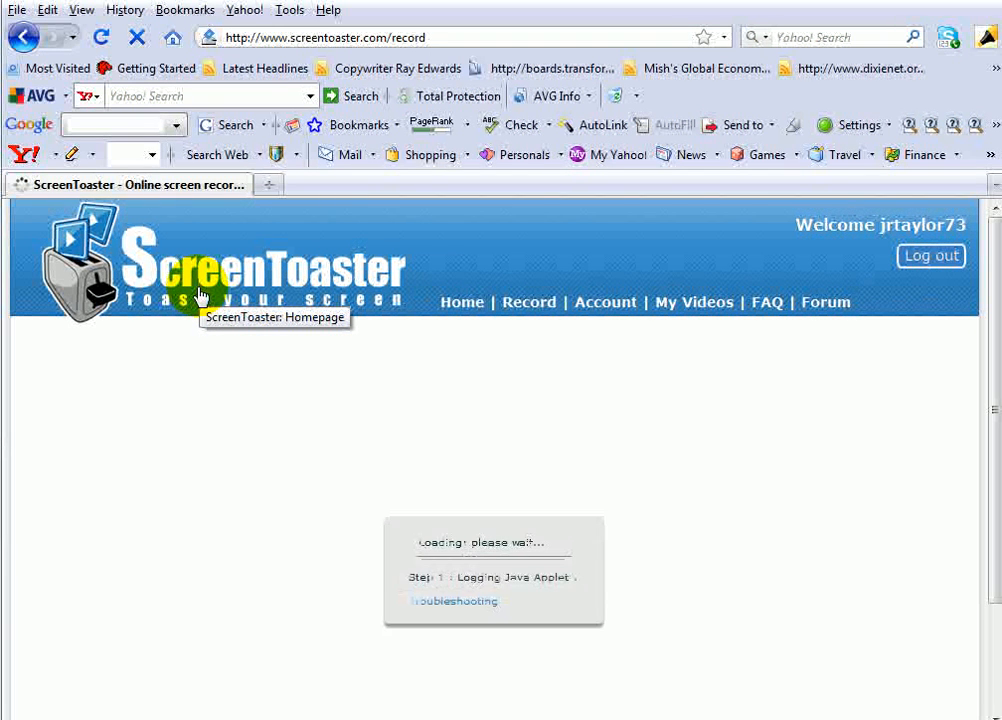
mouse_move(800, 436)
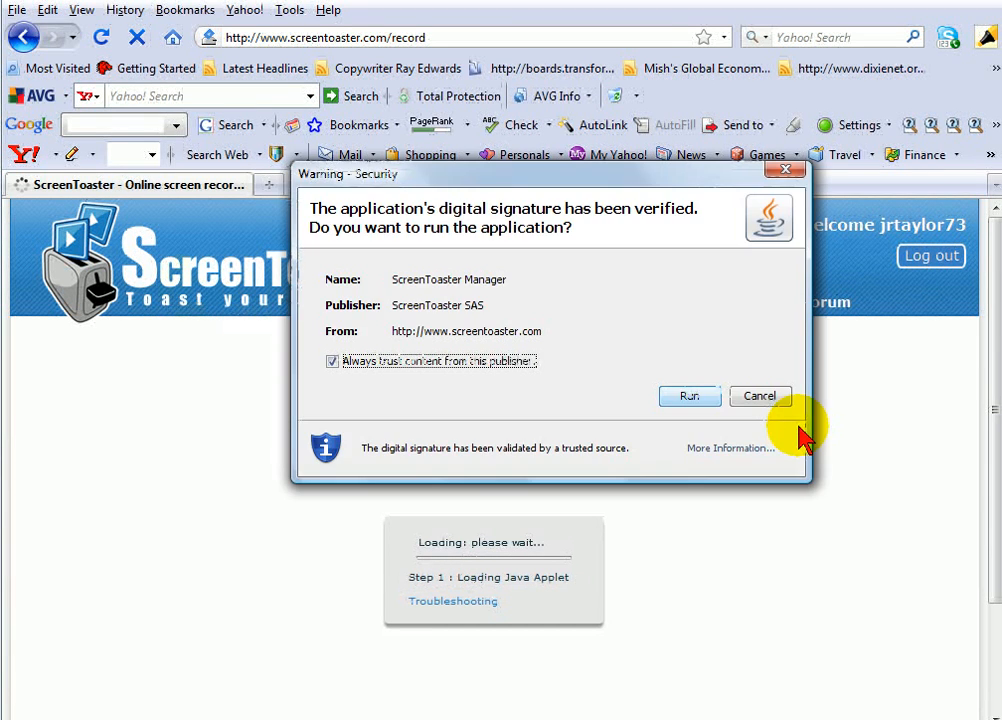
click(688, 396)
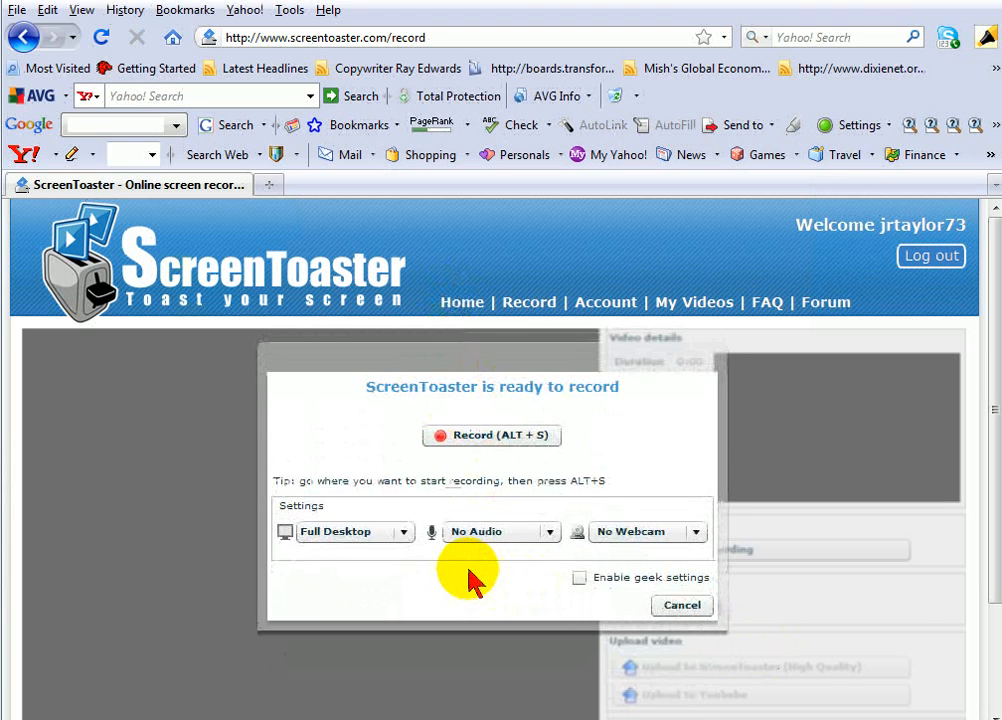
mouse_move(430, 590)
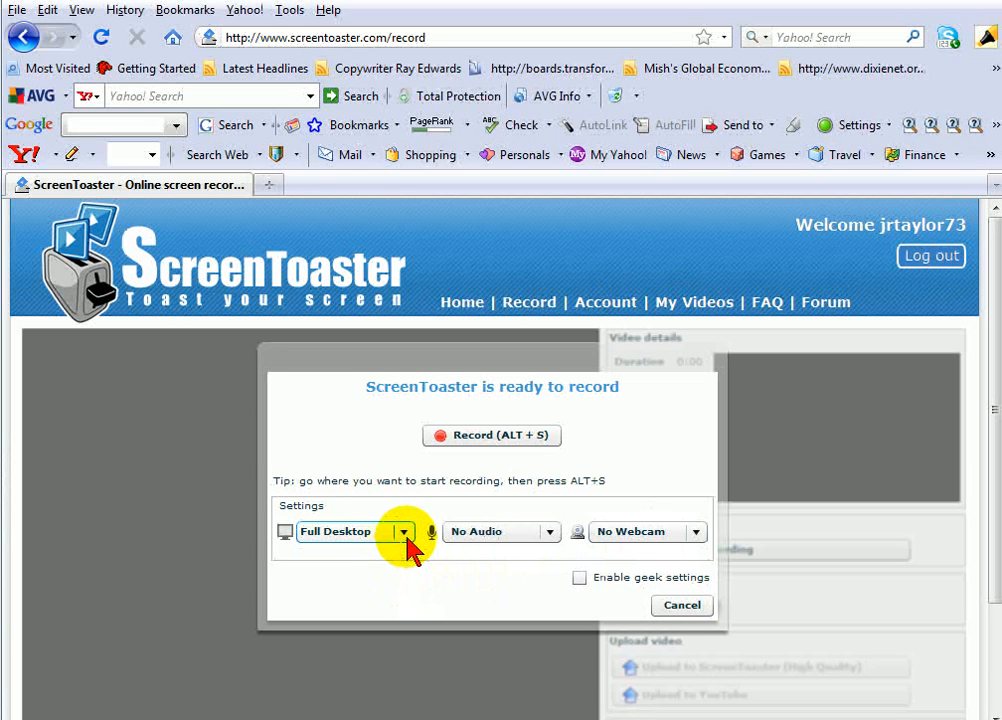
Step: Keep the capture area set to Full Desktop rather than a rectangular region
click(404, 532)
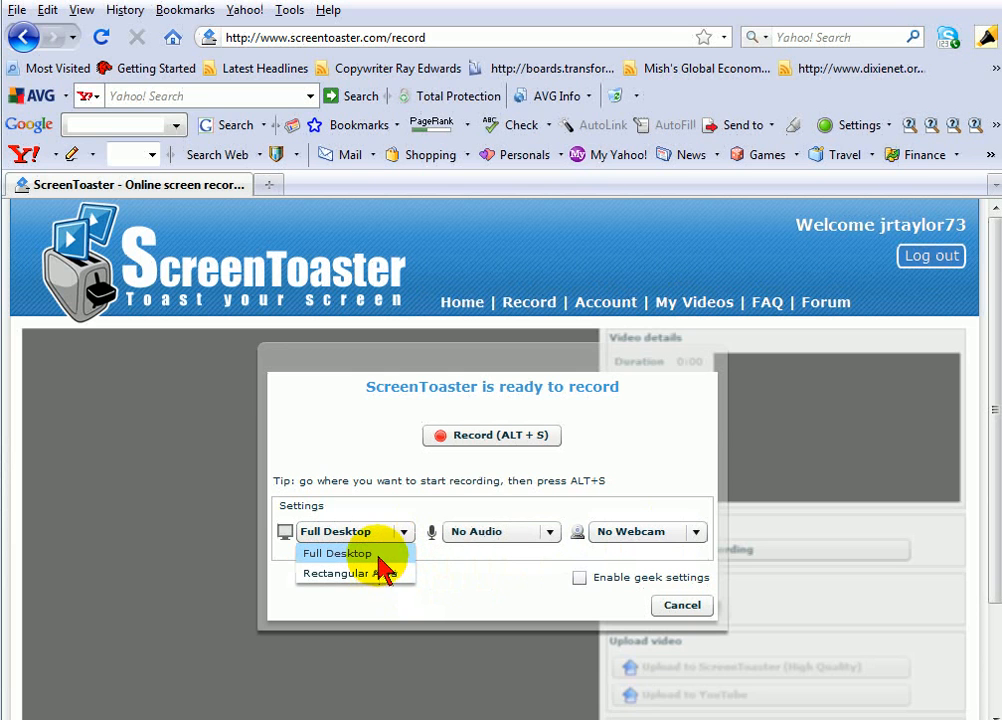
click(336, 552)
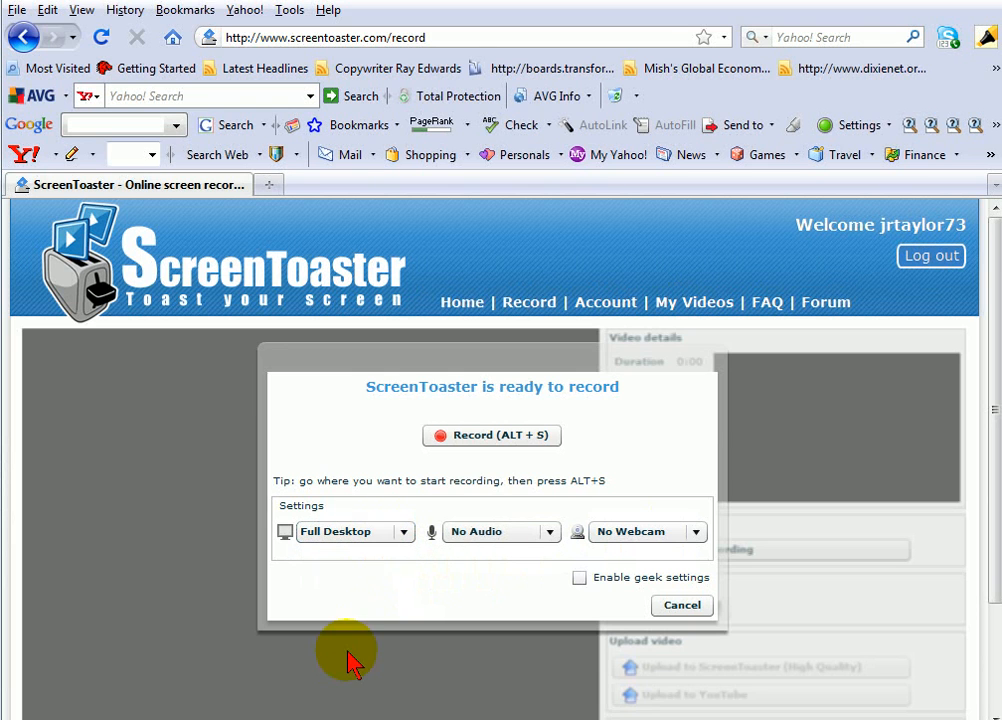
mouse_move(496, 576)
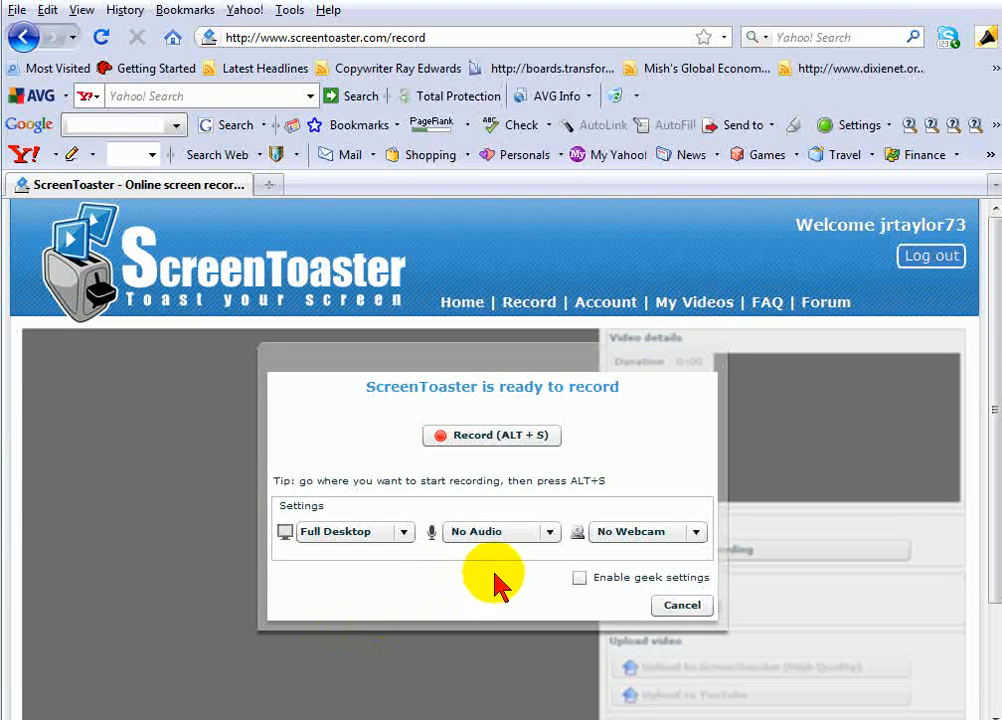
mouse_move(488, 618)
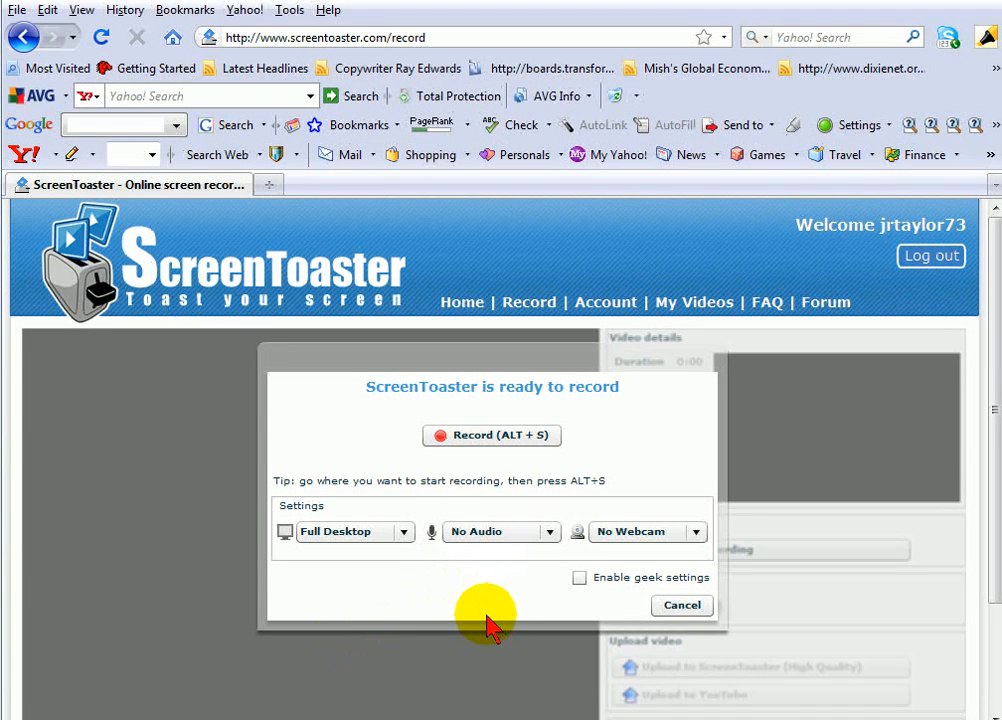
mouse_move(548, 532)
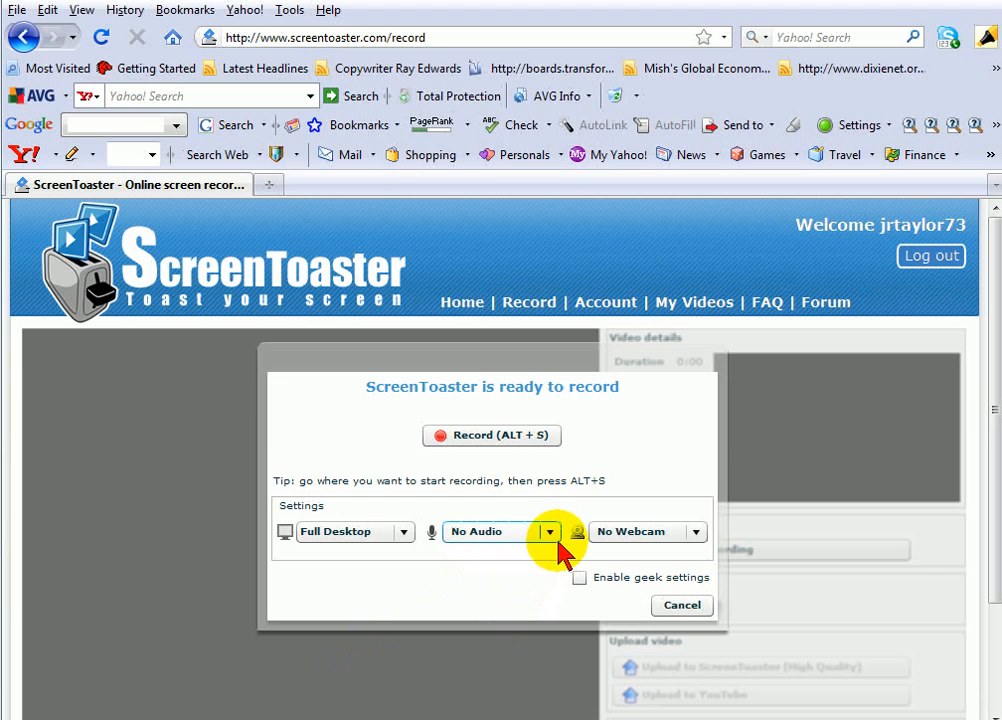
Step: Set the audio source to Headset Microphone and allow Flash Player microphone access
click(548, 532)
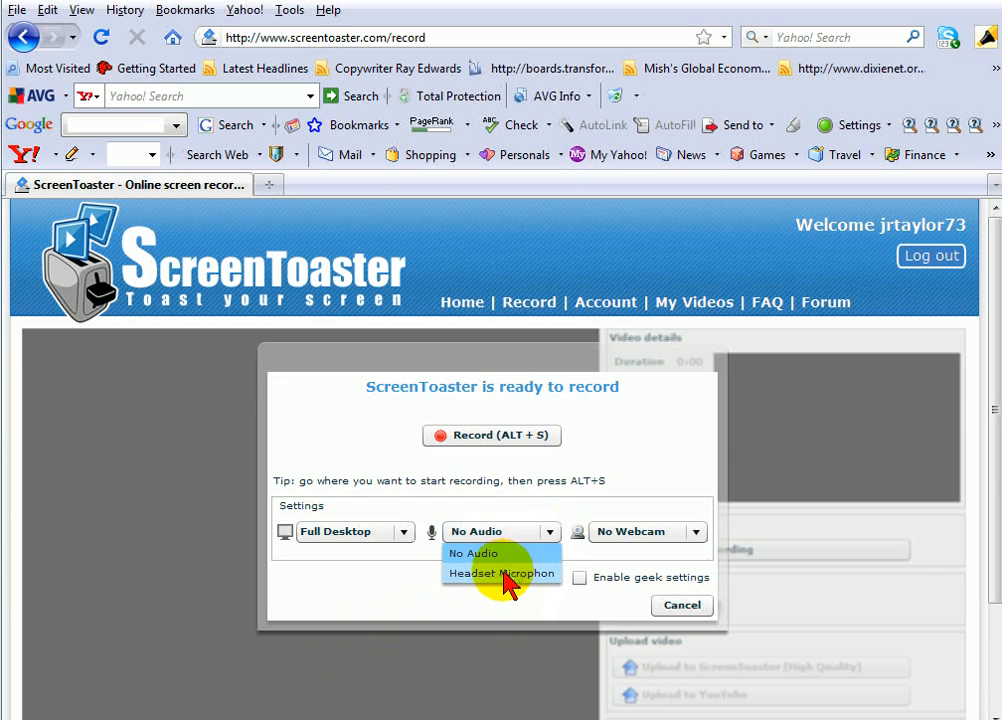
click(498, 572)
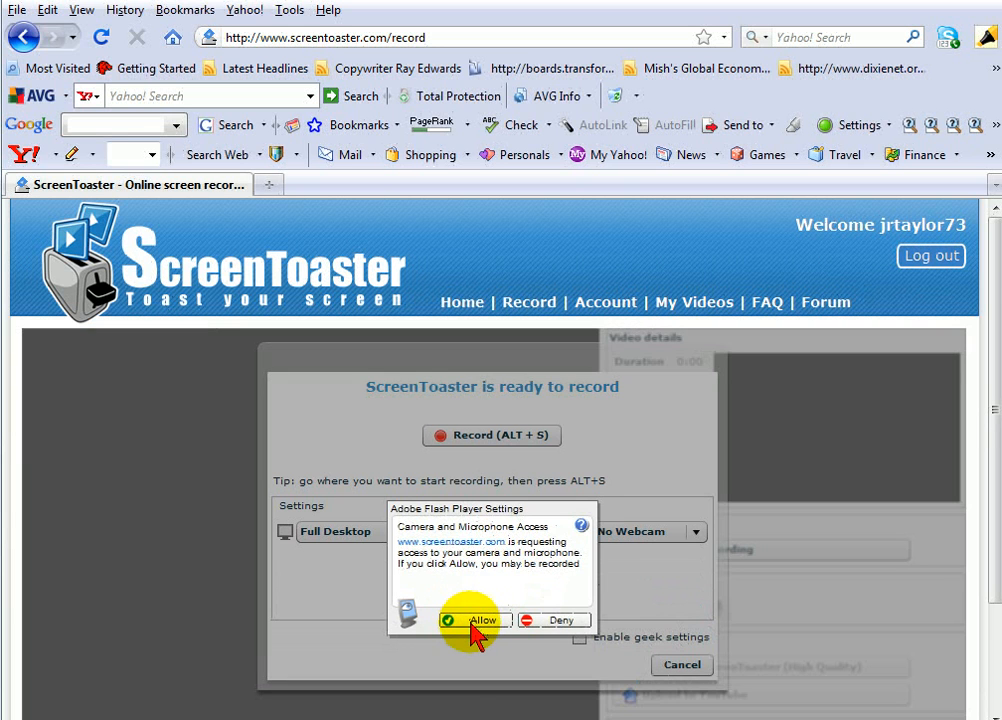
click(474, 620)
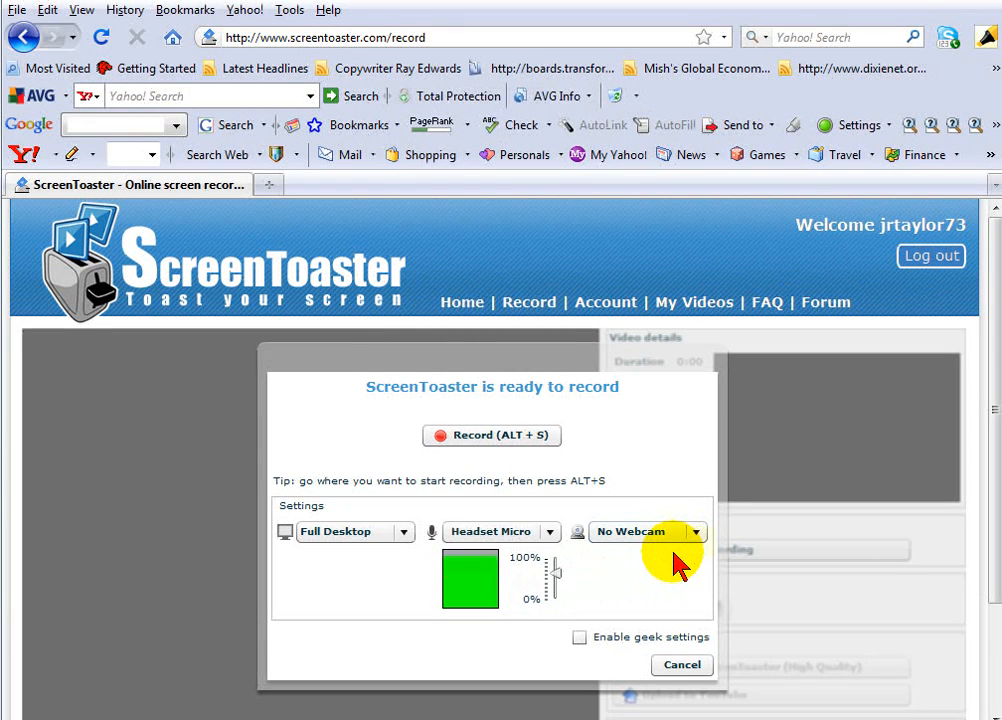
mouse_move(596, 560)
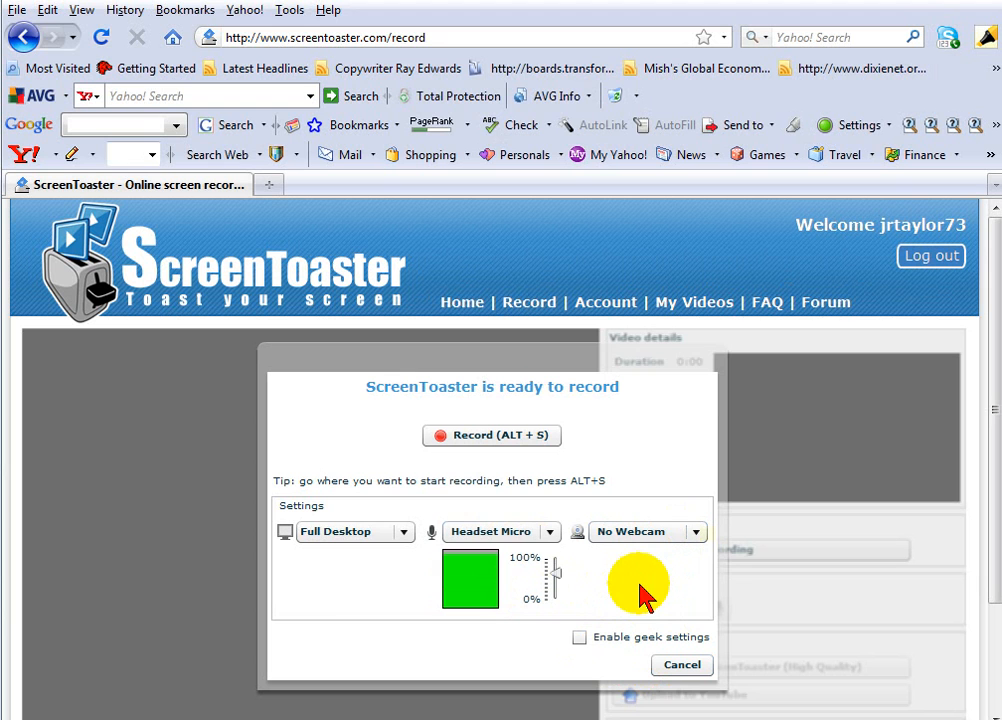
mouse_move(512, 504)
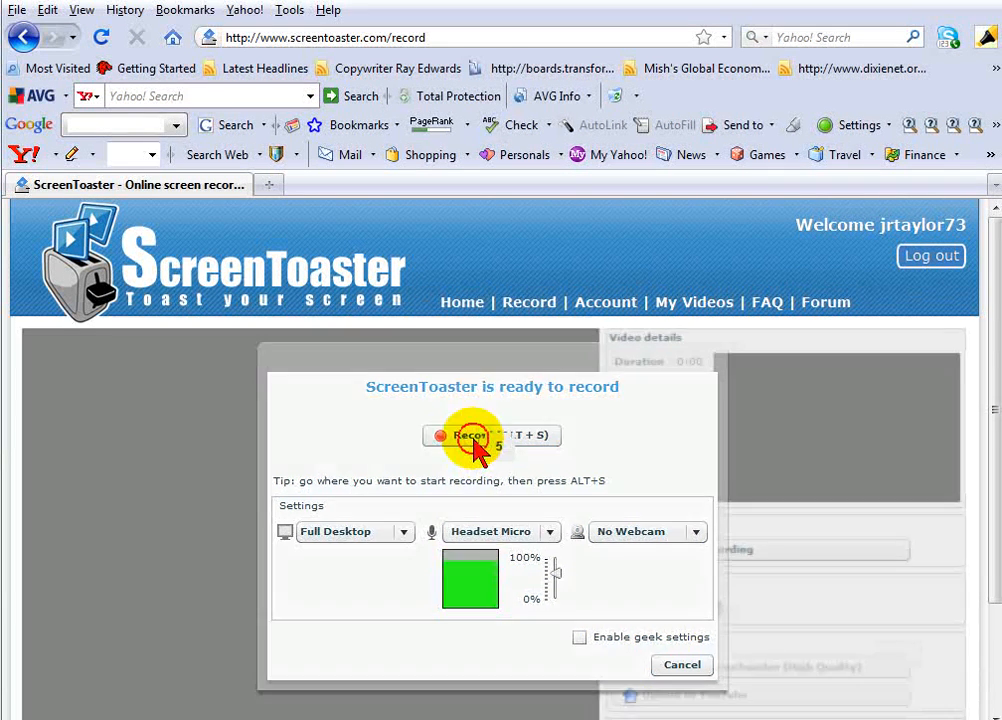
Step: Record the full desktop with headset audio, dismissing the Get ready notice
click(468, 436)
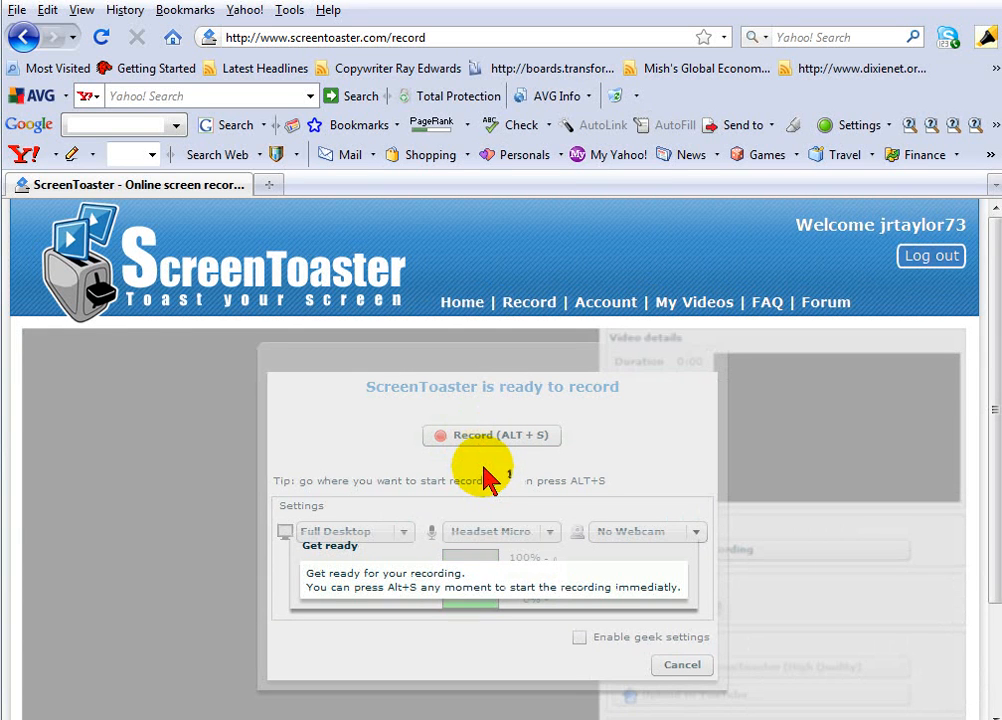
click(492, 436)
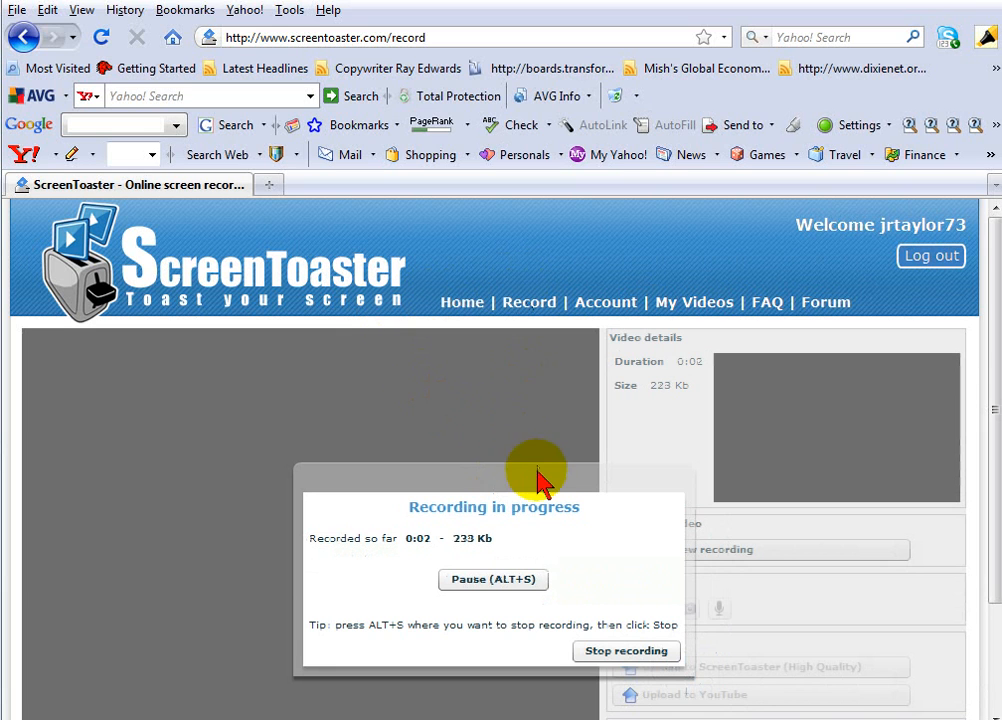
mouse_move(690, 154)
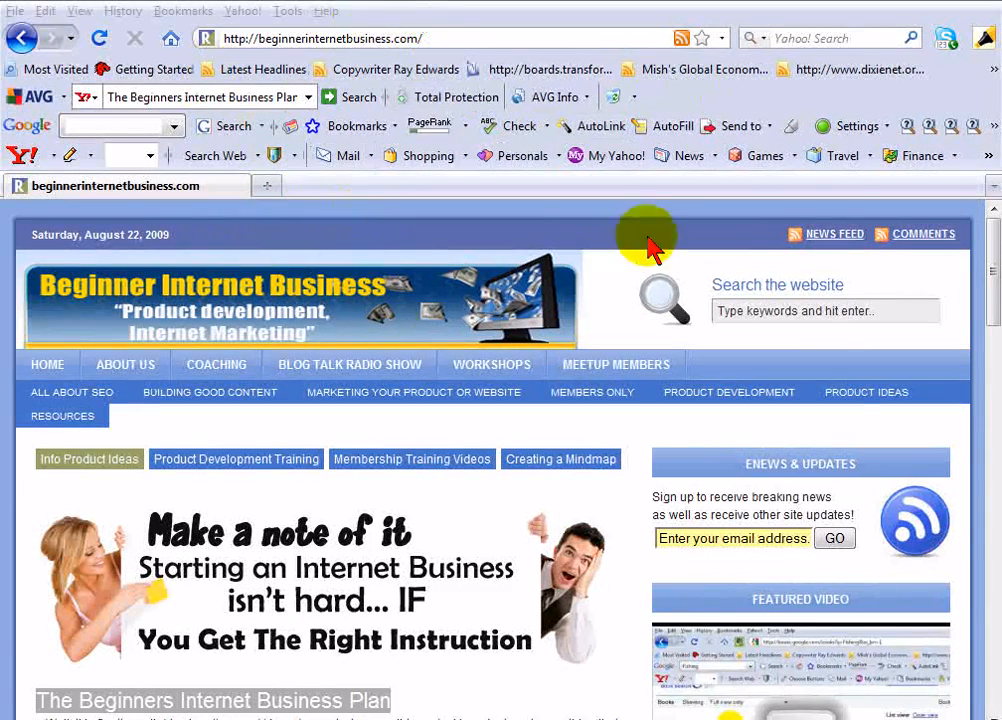
Step: Stop the recording, leaving a 31-second, 1.87 MB video ready for preview
scroll(down, 3)
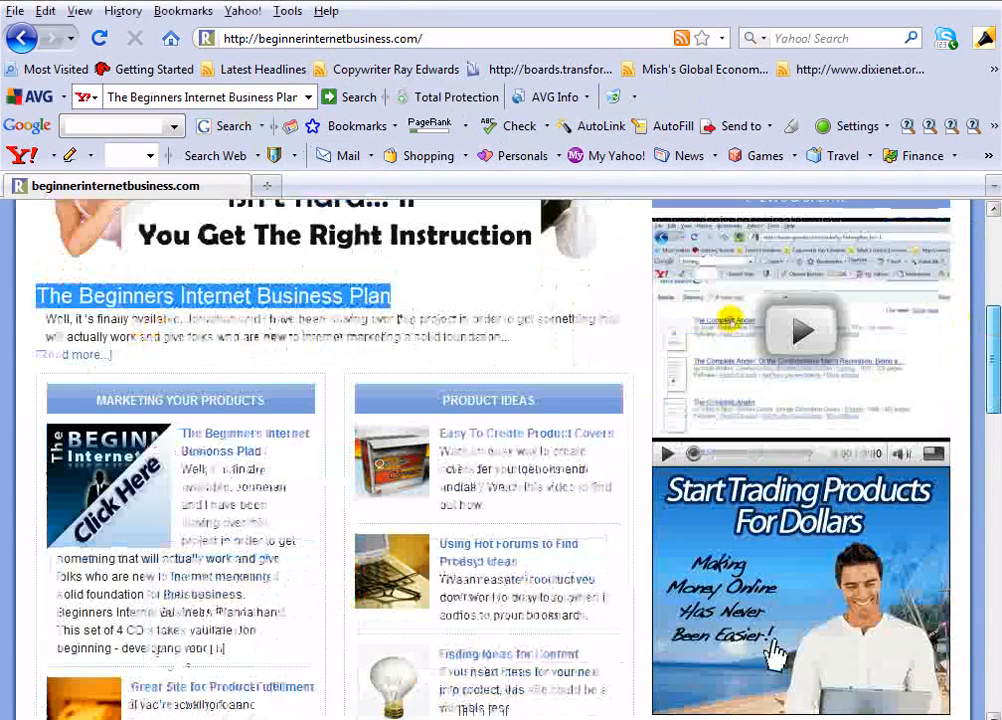
scroll(down, 3)
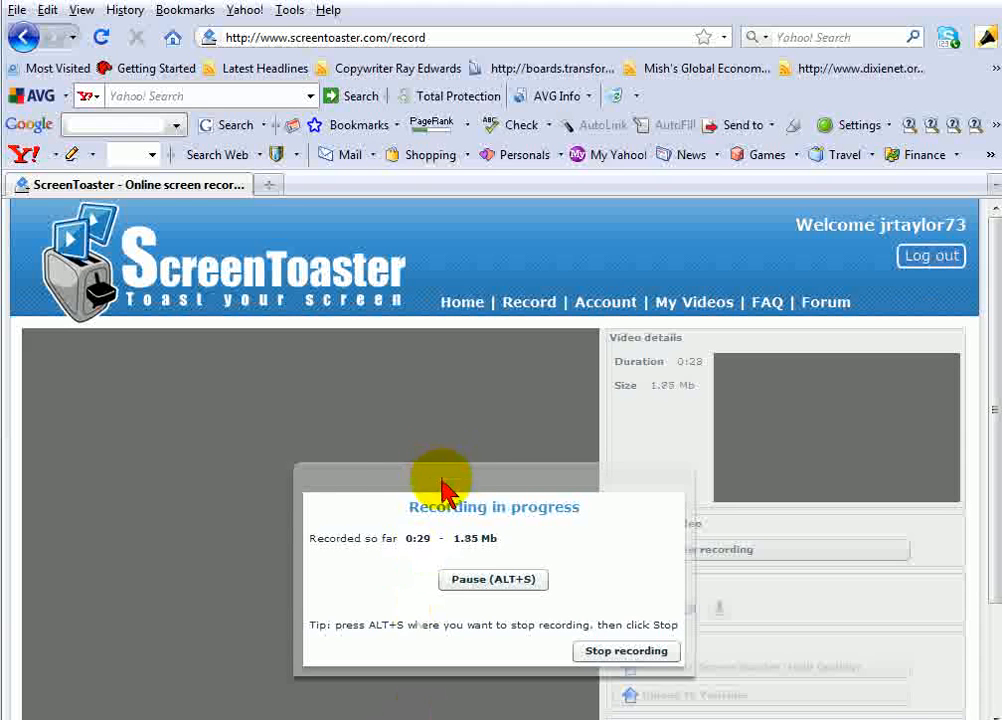
click(626, 652)
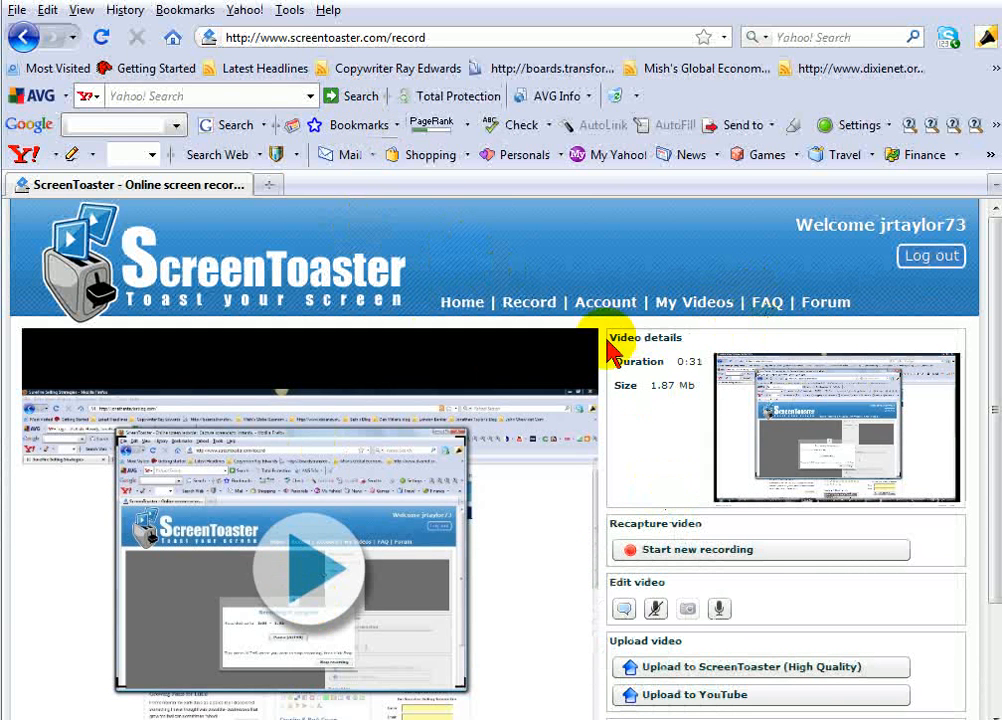
scroll(down, 3)
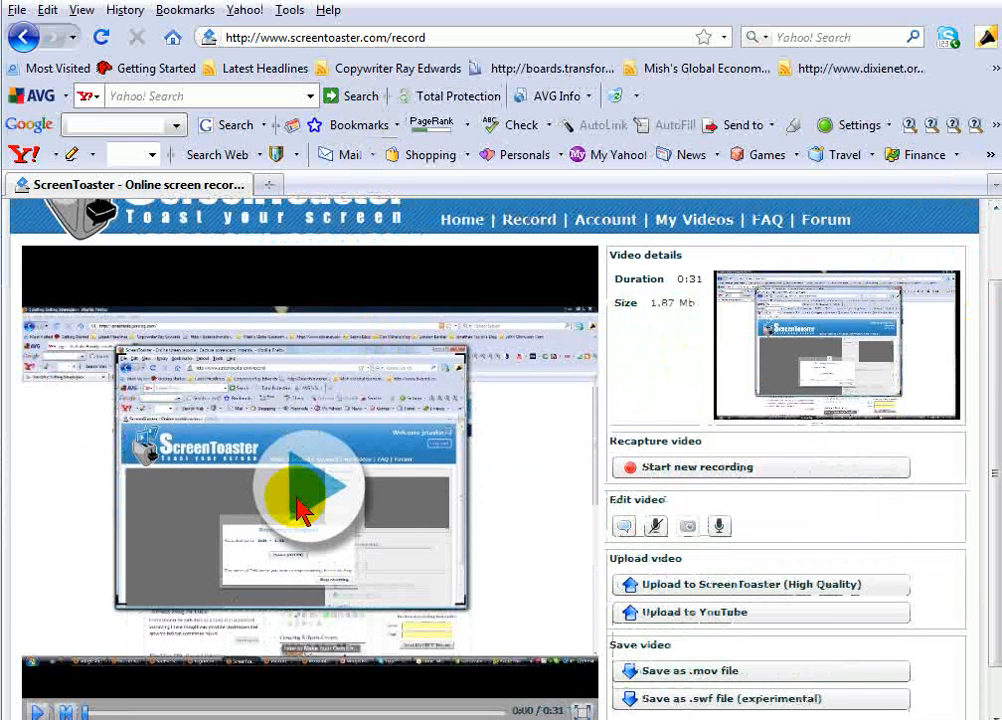
Step: Play back the 31-second captured video beside its save and upload options
click(316, 510)
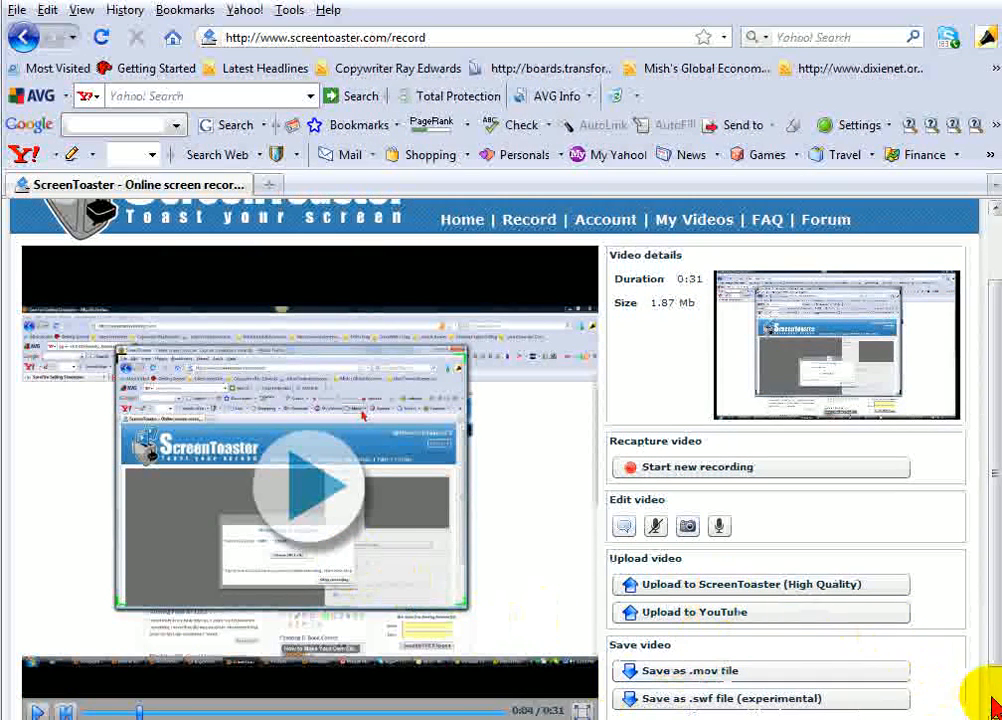
scroll(down, 3)
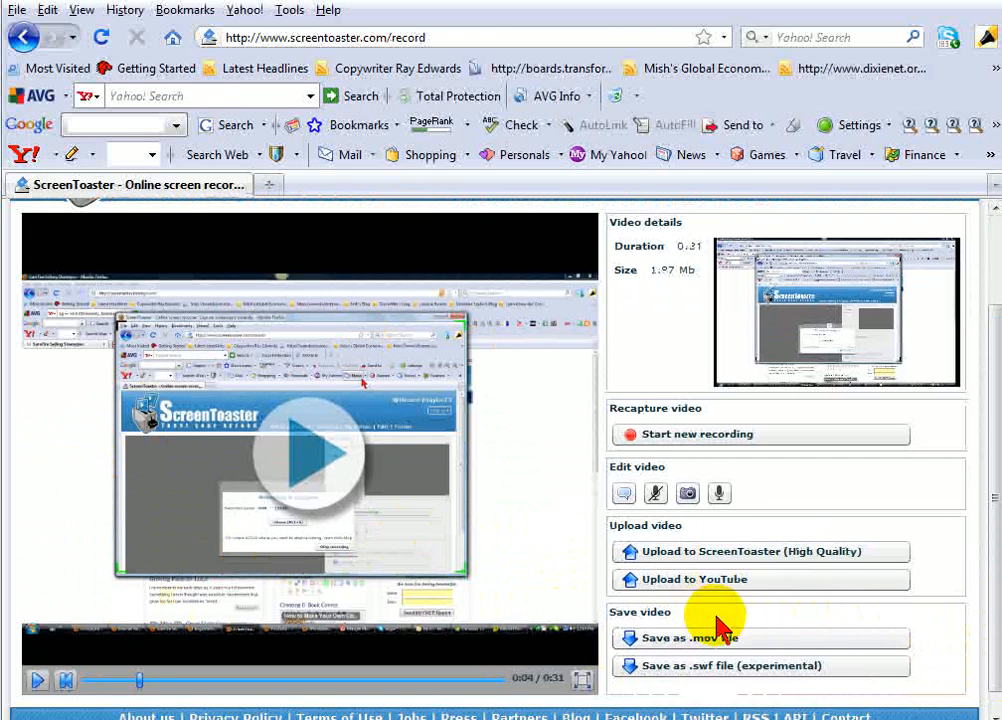
mouse_move(730, 564)
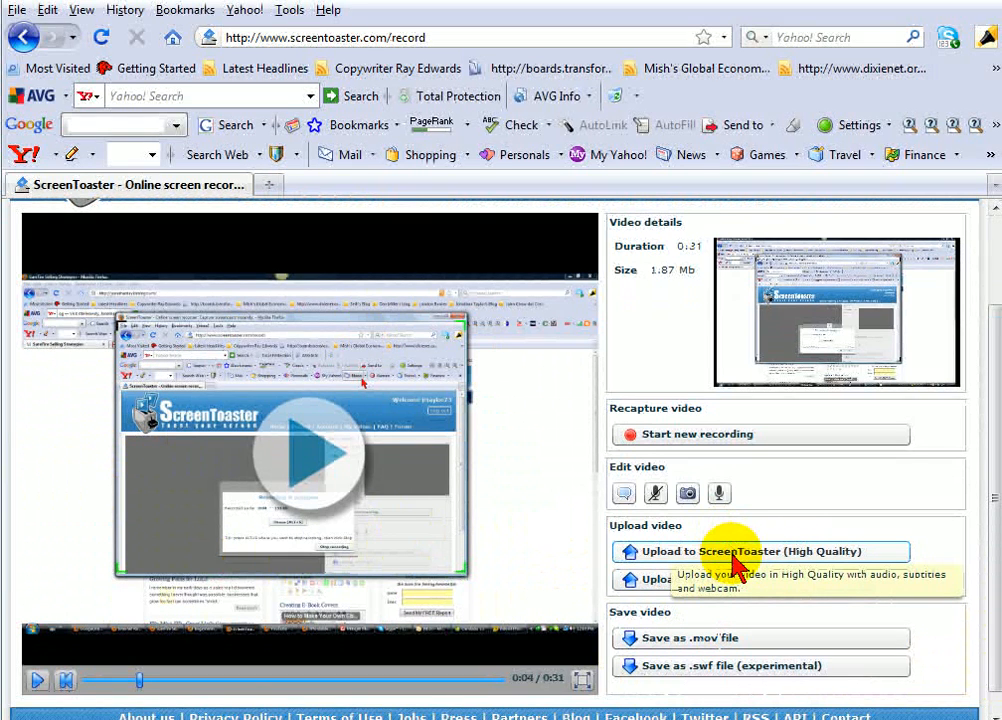
mouse_move(390, 584)
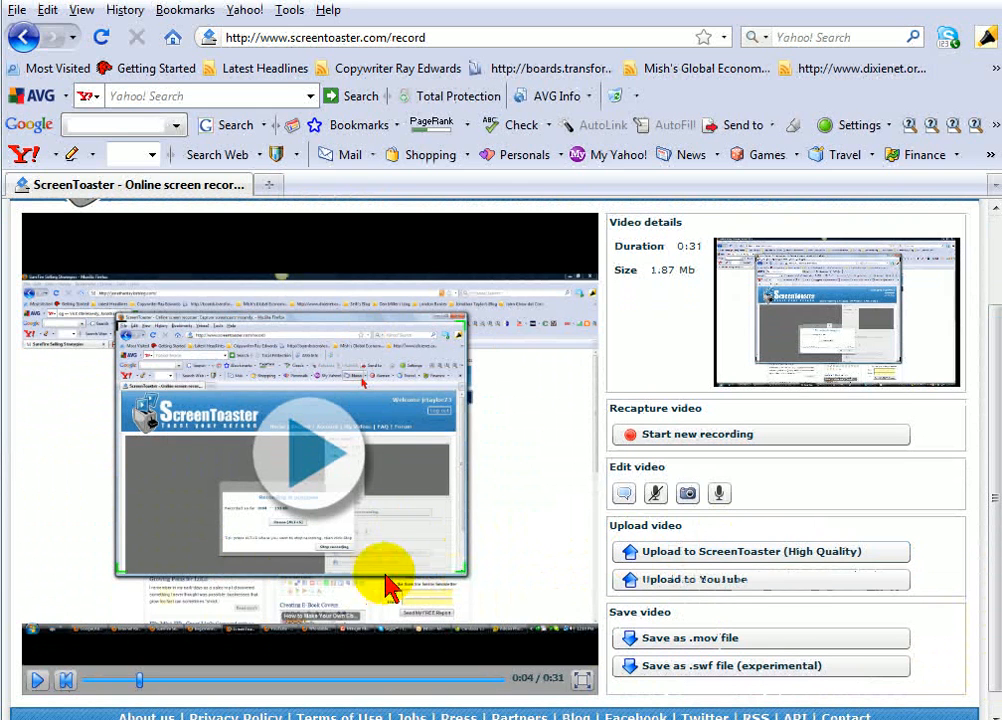
mouse_move(648, 552)
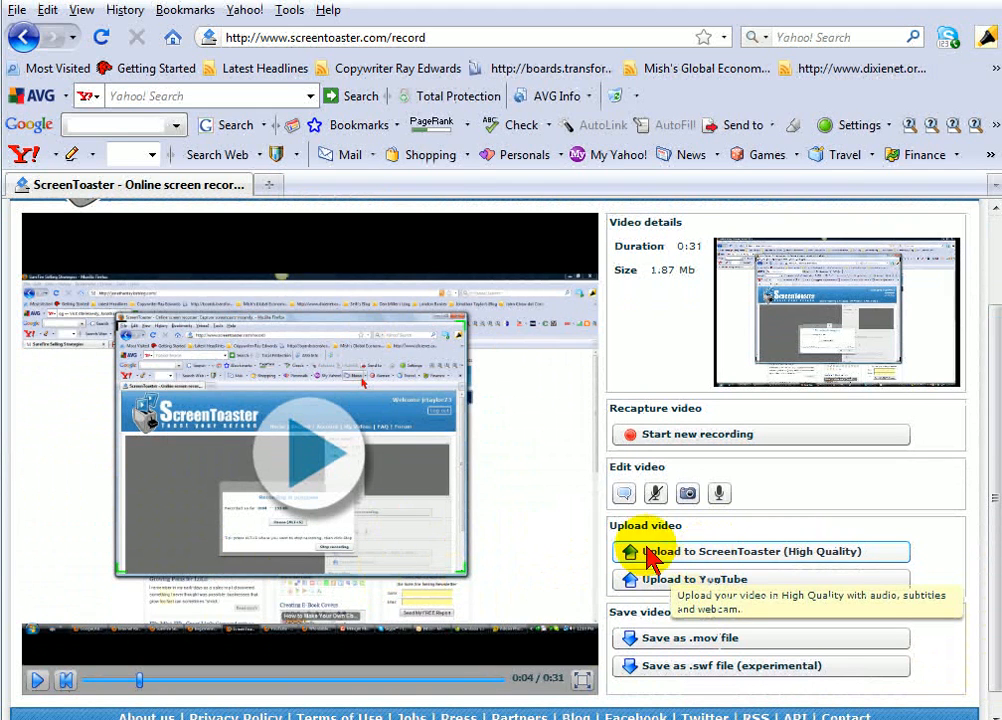
mouse_move(464, 600)
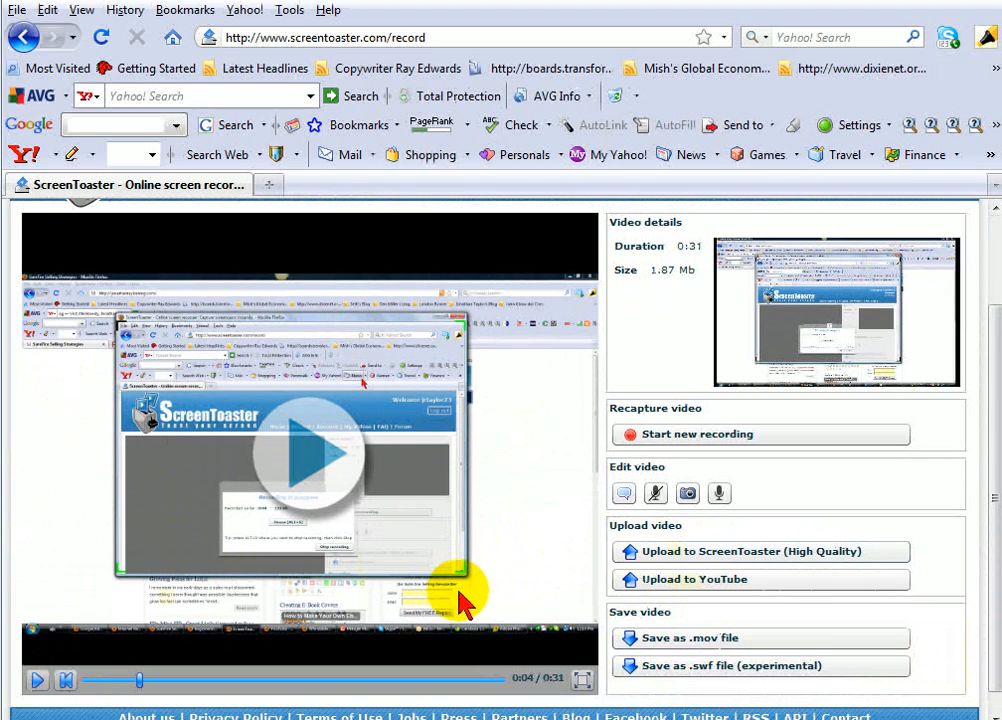
mouse_move(448, 596)
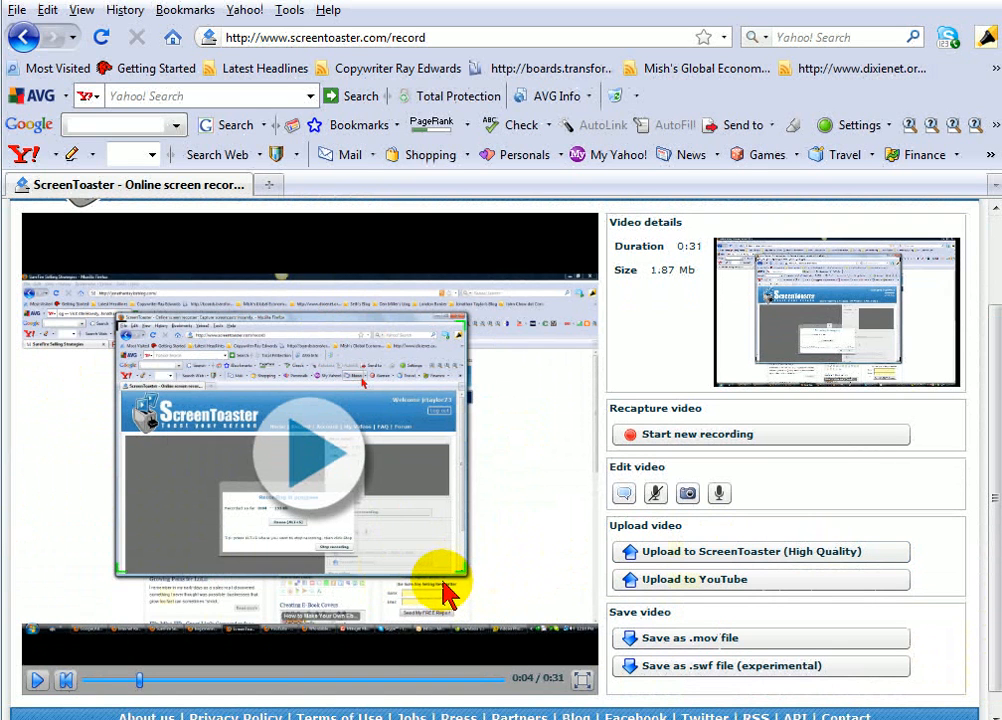
mouse_move(726, 566)
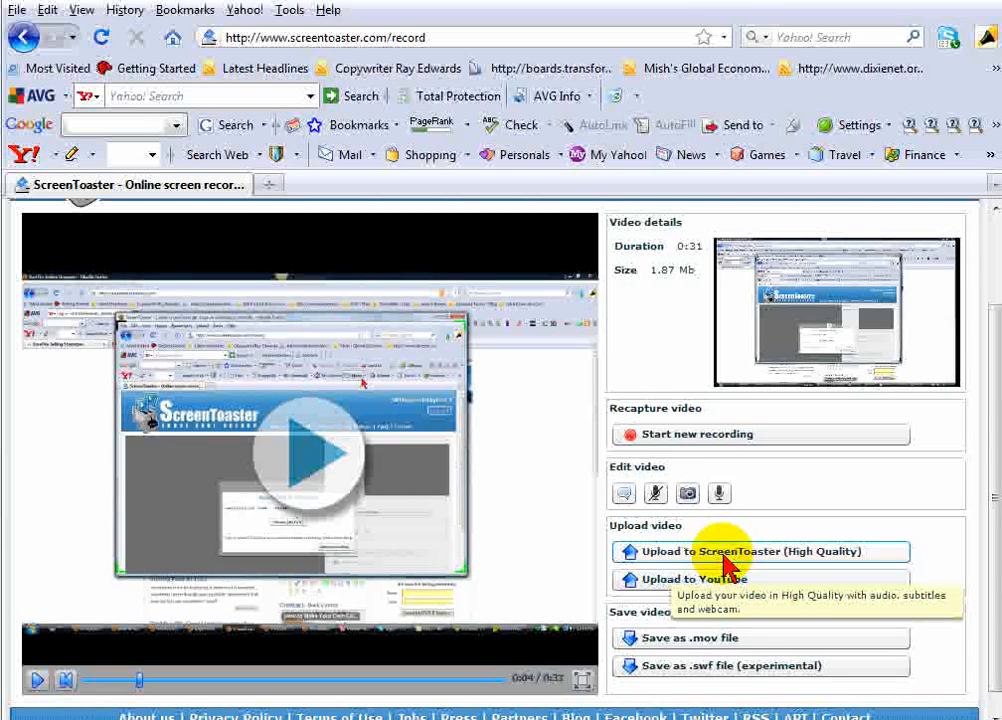
mouse_move(668, 608)
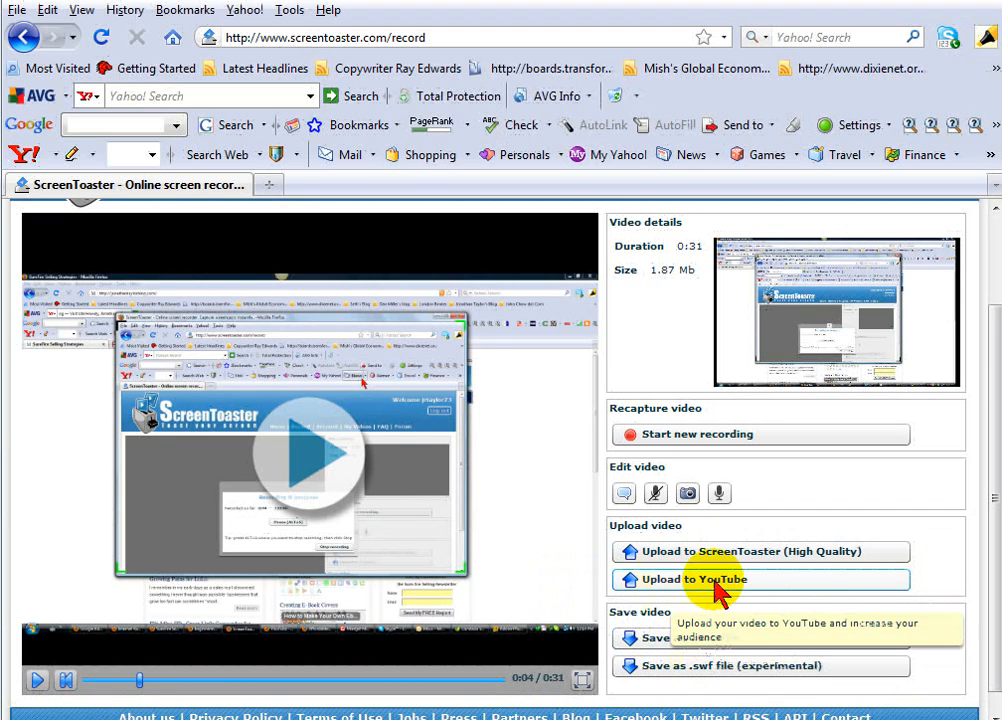
click(692, 580)
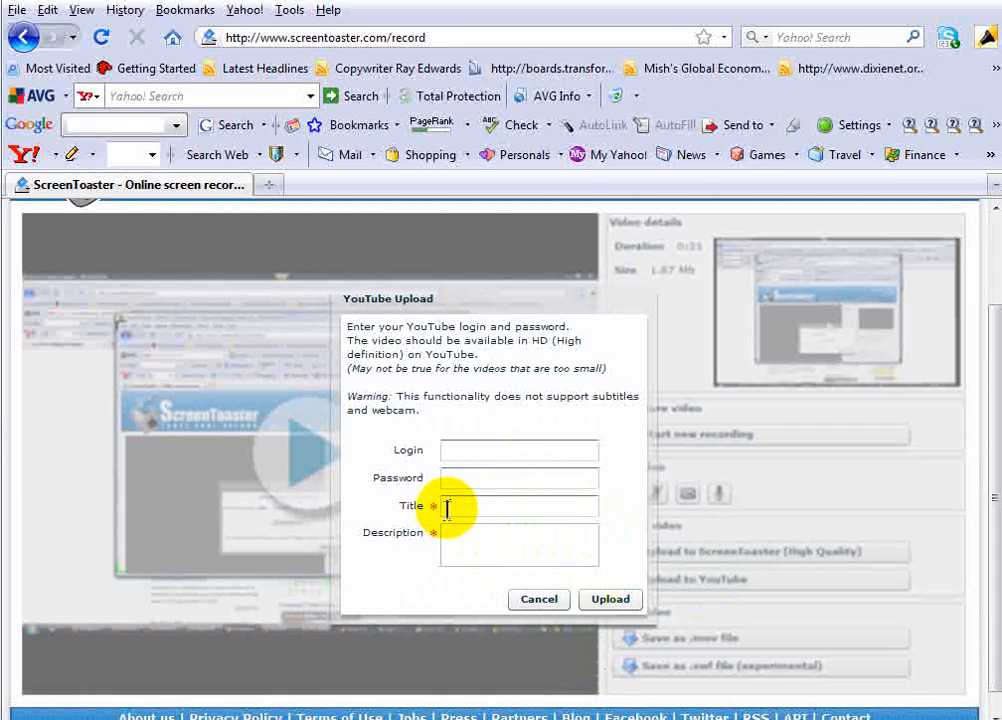
mouse_move(556, 610)
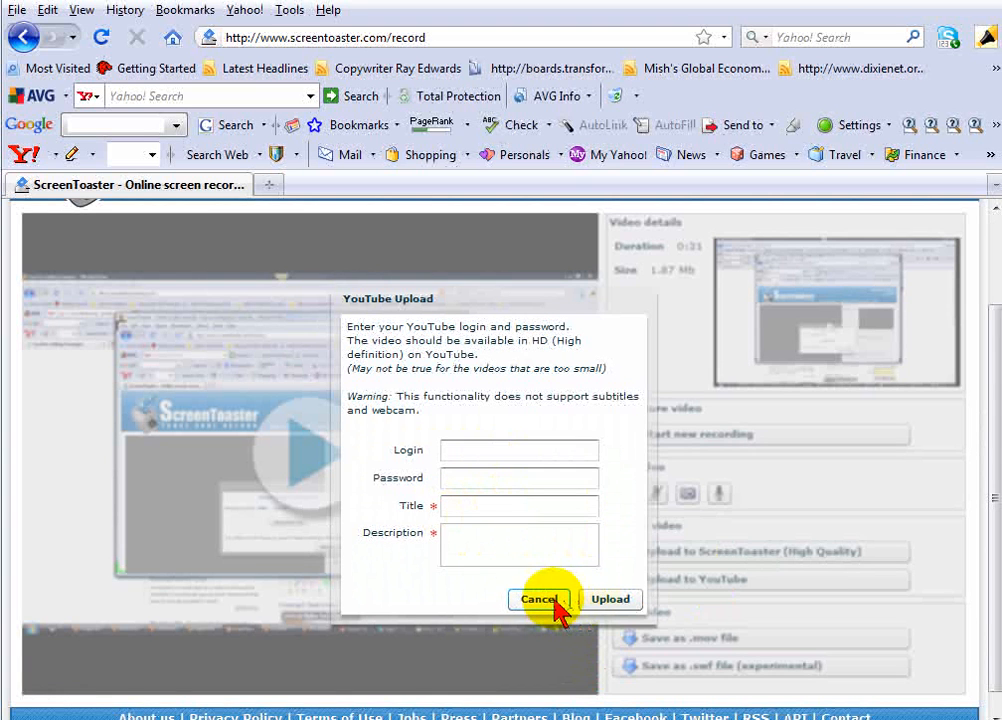
click(538, 600)
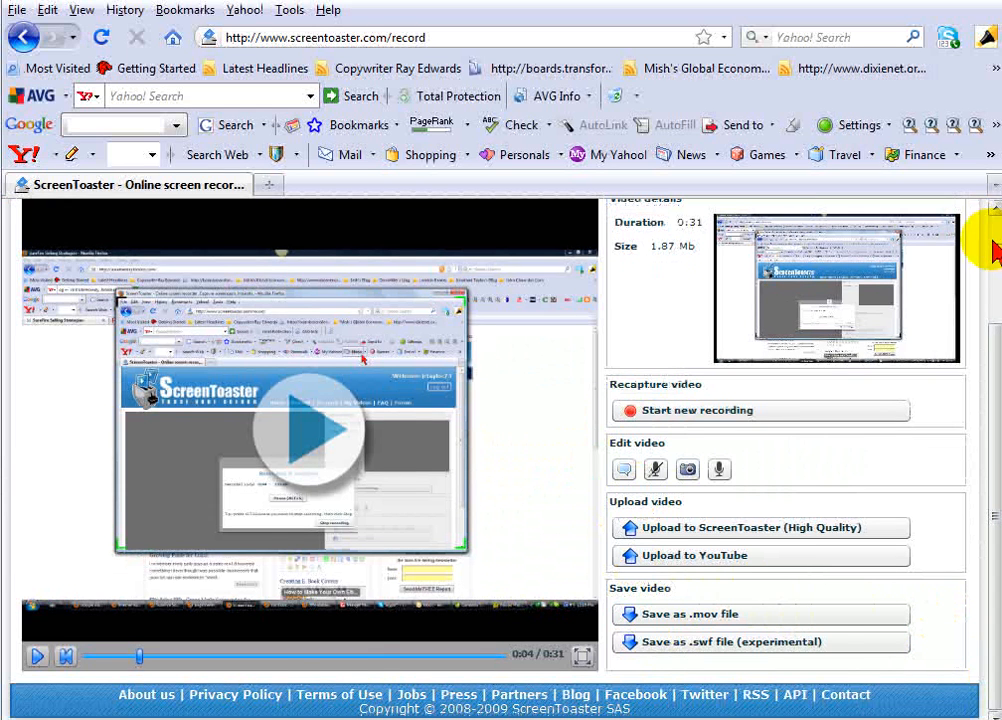
scroll(down, 3)
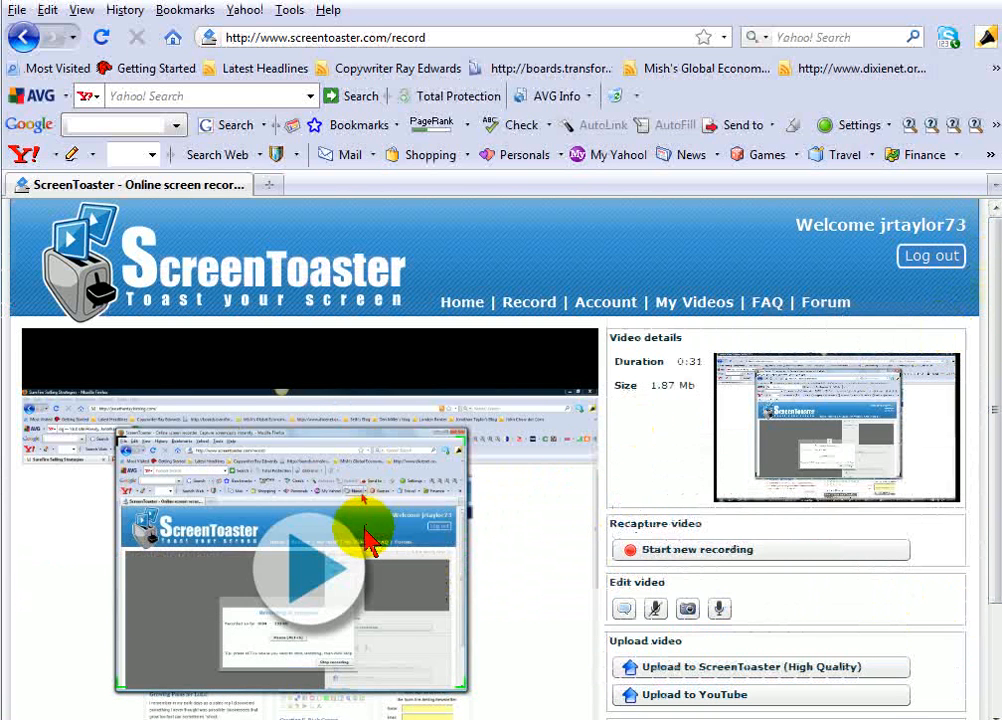
mouse_move(584, 412)
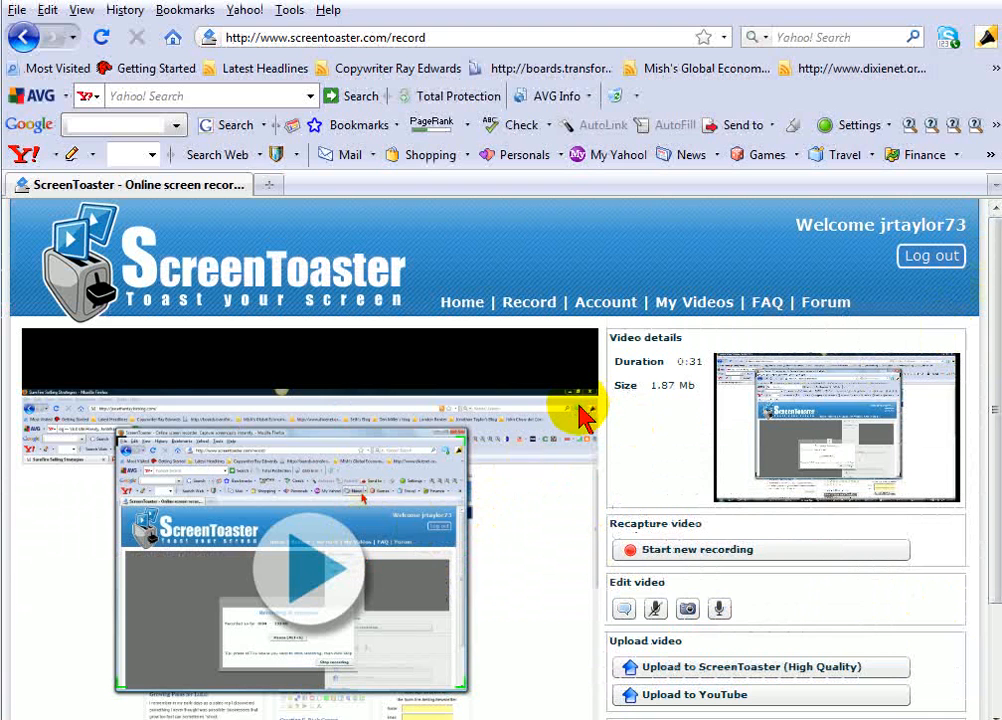
mouse_move(996, 336)
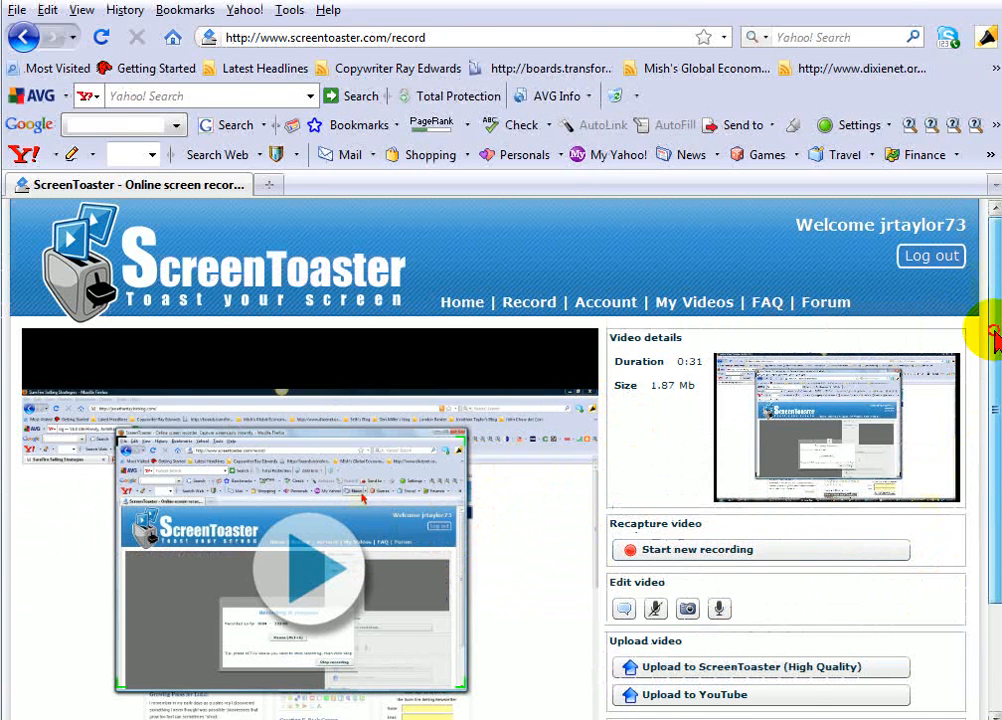
scroll(down, 3)
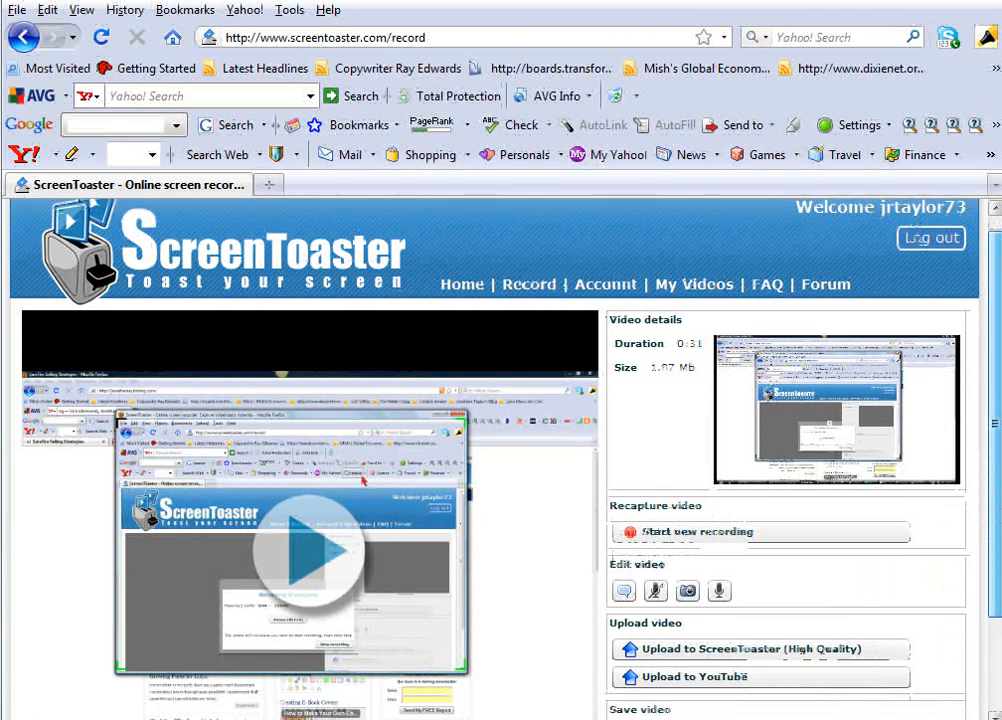
scroll(down, 3)
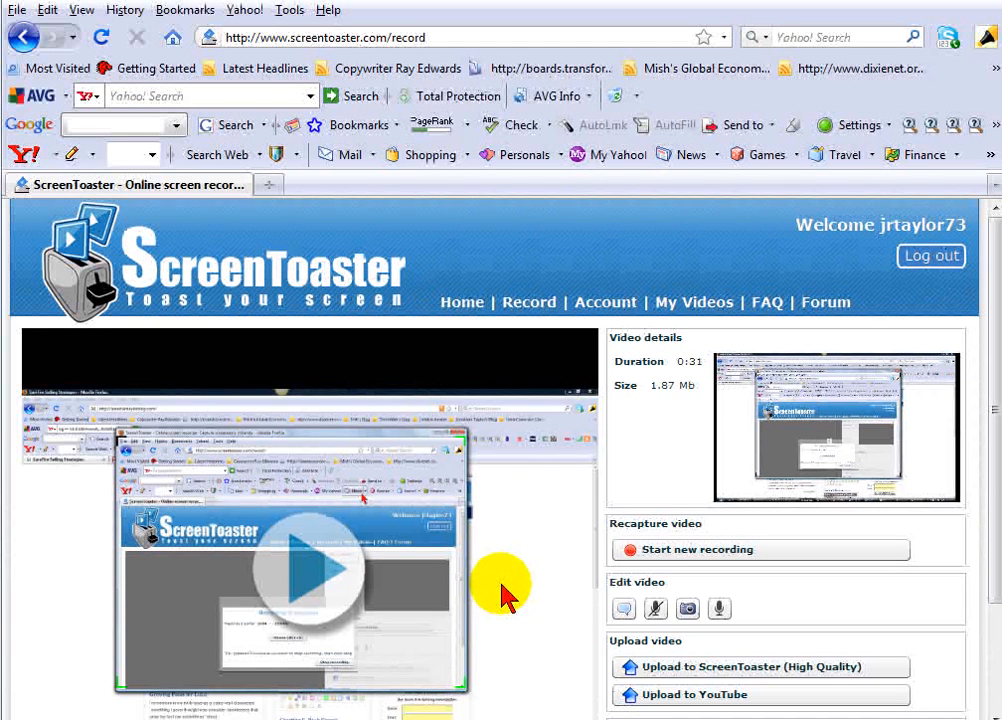
mouse_move(490, 590)
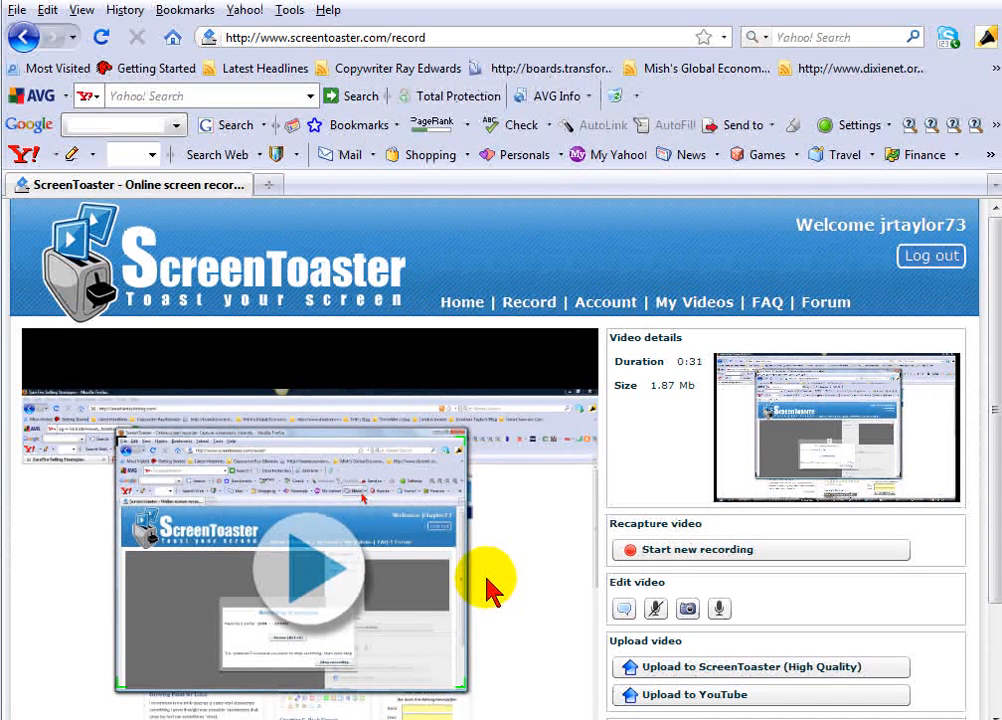